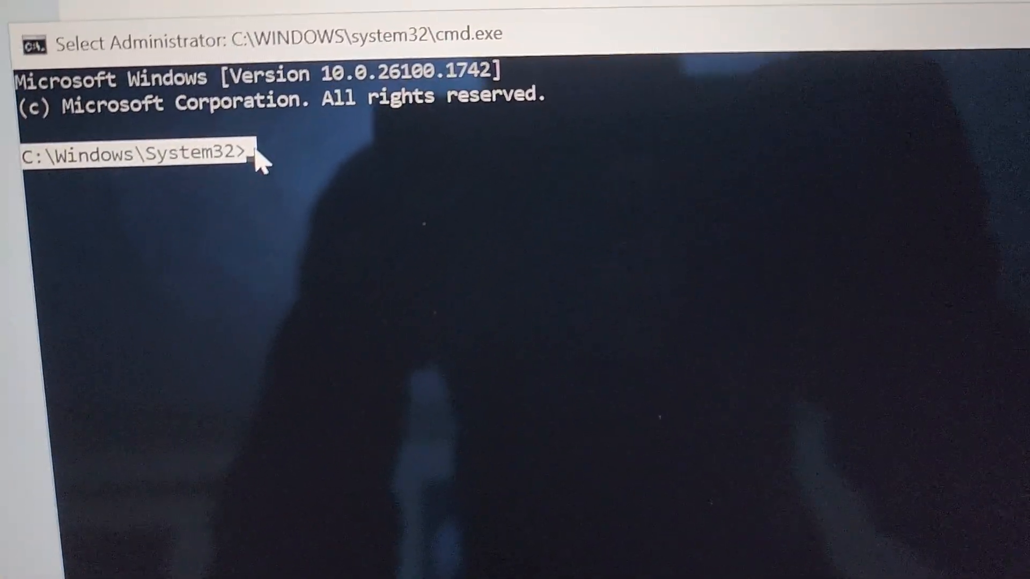
- Write start ms-cxh:localonly at the System32 prompt without running it yet
{"action": "type", "text": "s"}
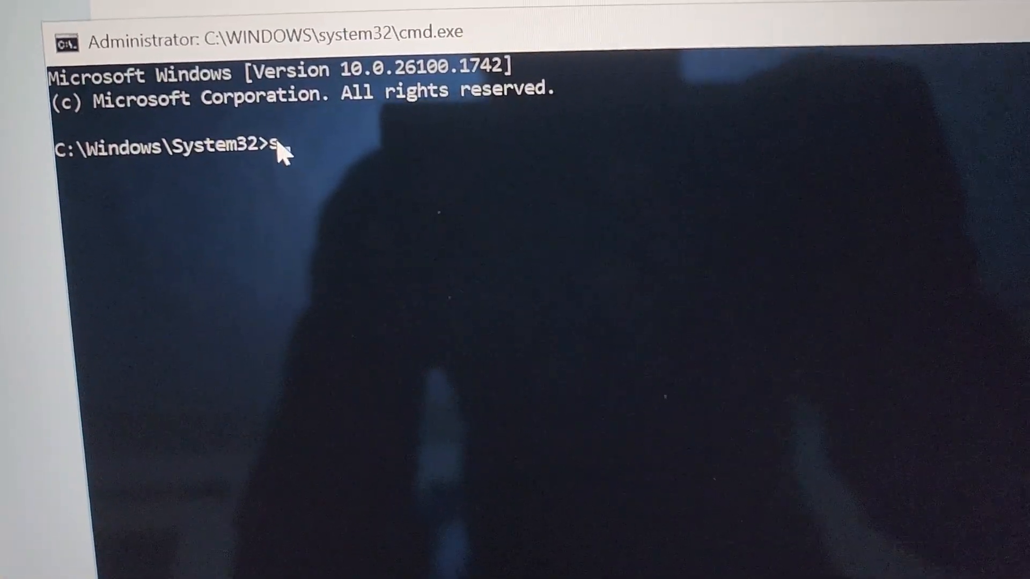
{"action": "type", "text": "tart"}
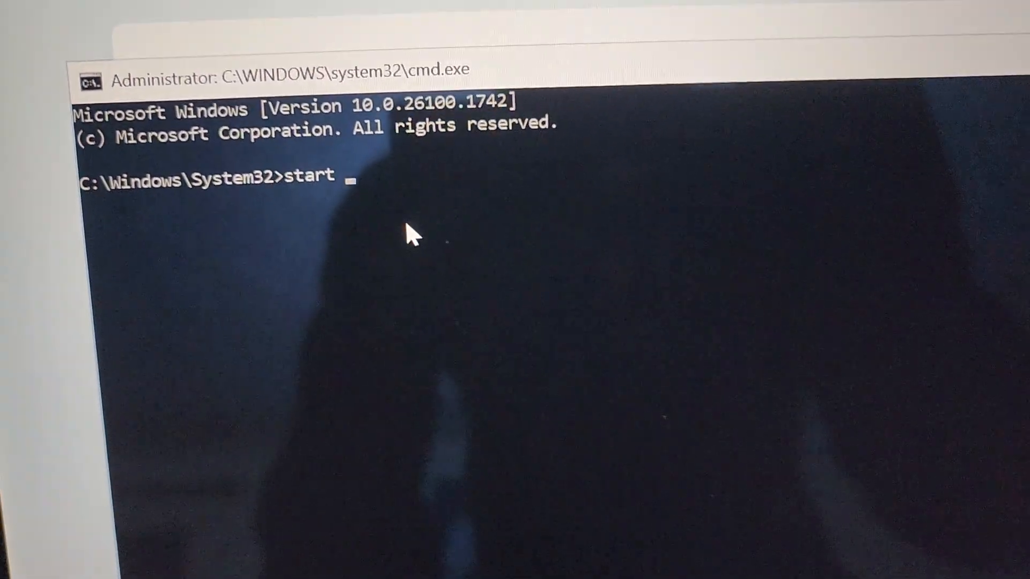
{"action": "type", "text": "m"}
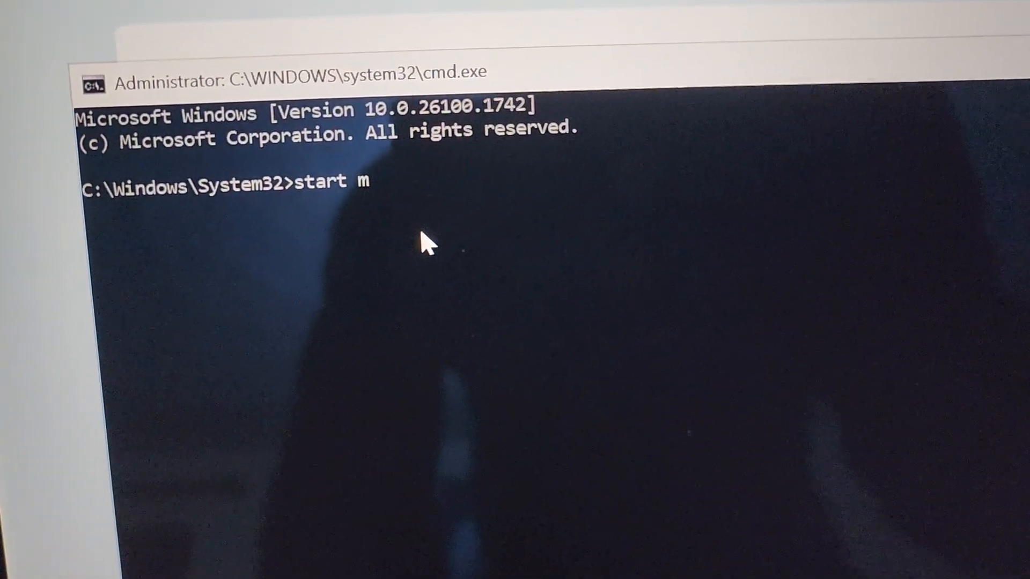
{"action": "type", "text": "s"}
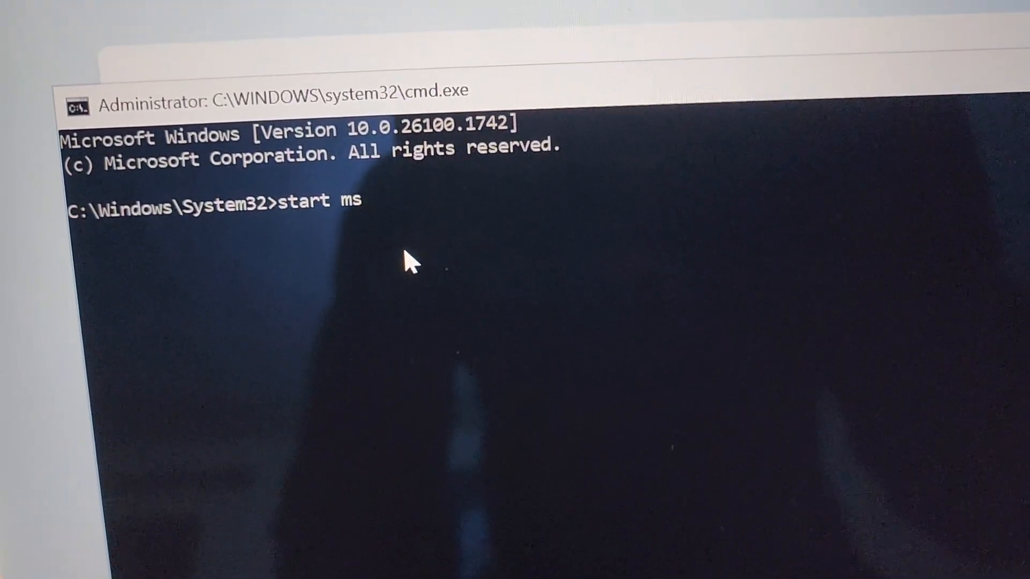
{"action": "type", "text": "cx"}
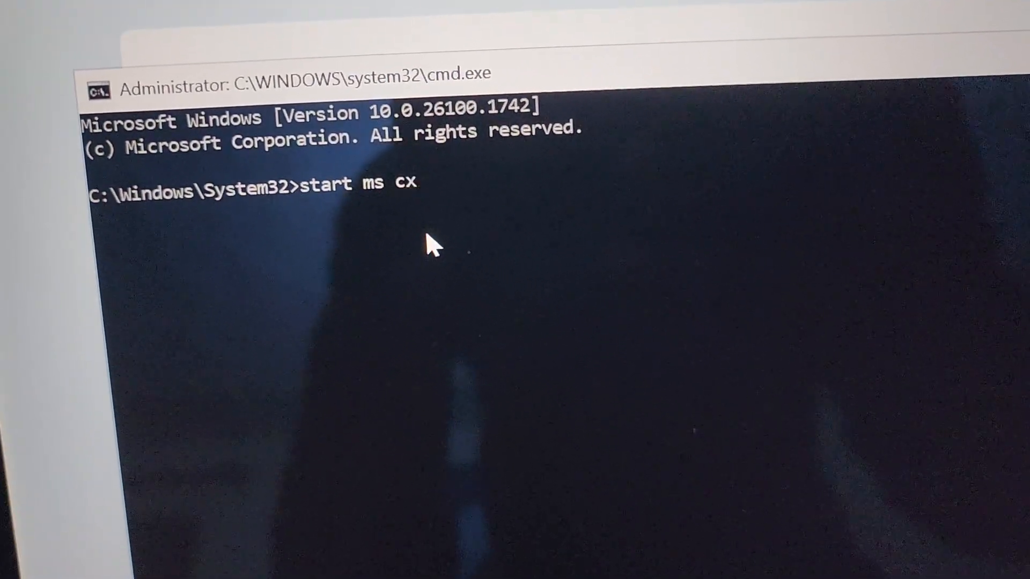
{"action": "type", "text": "h"}
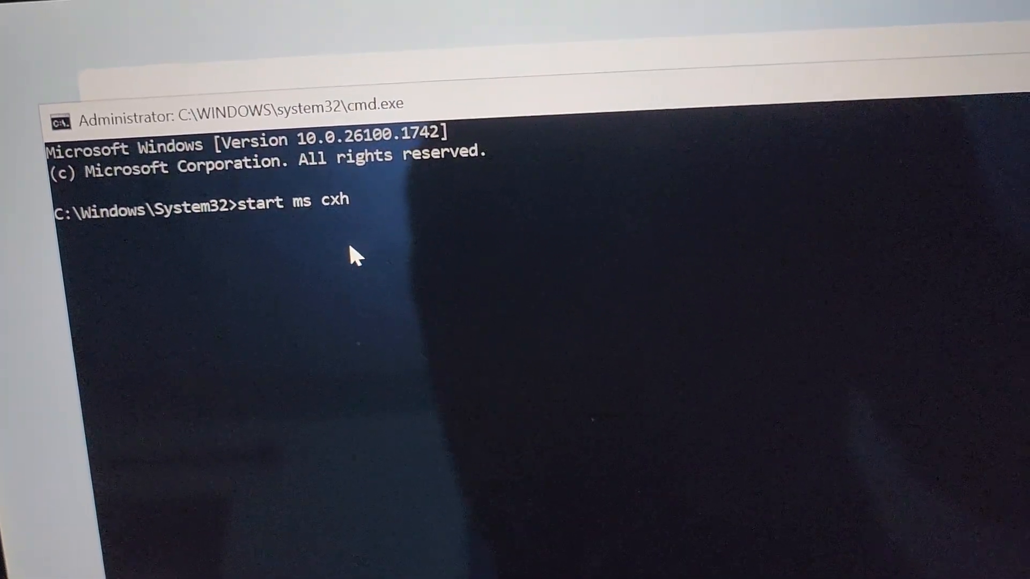
{"action": "type", "text": ":"}
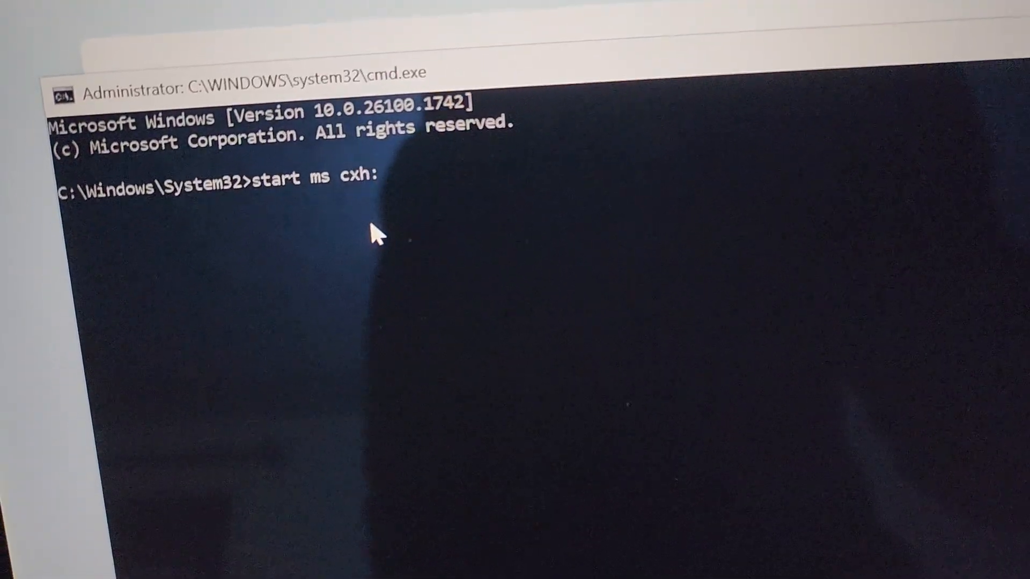
{"action": "type", "text": "loc"}
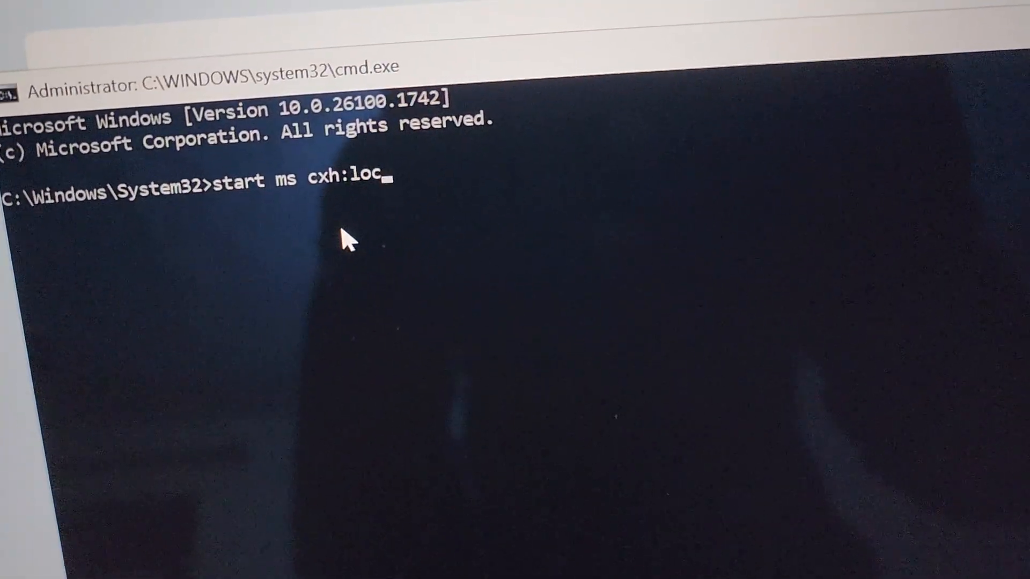
{"action": "type", "text": "alon"}
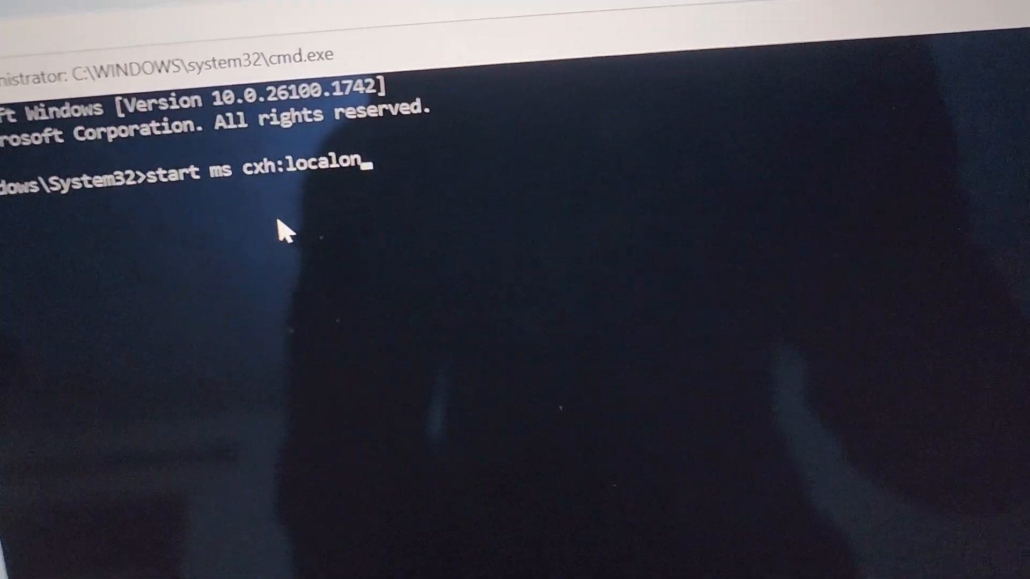
{"action": "type", "text": "ly"}
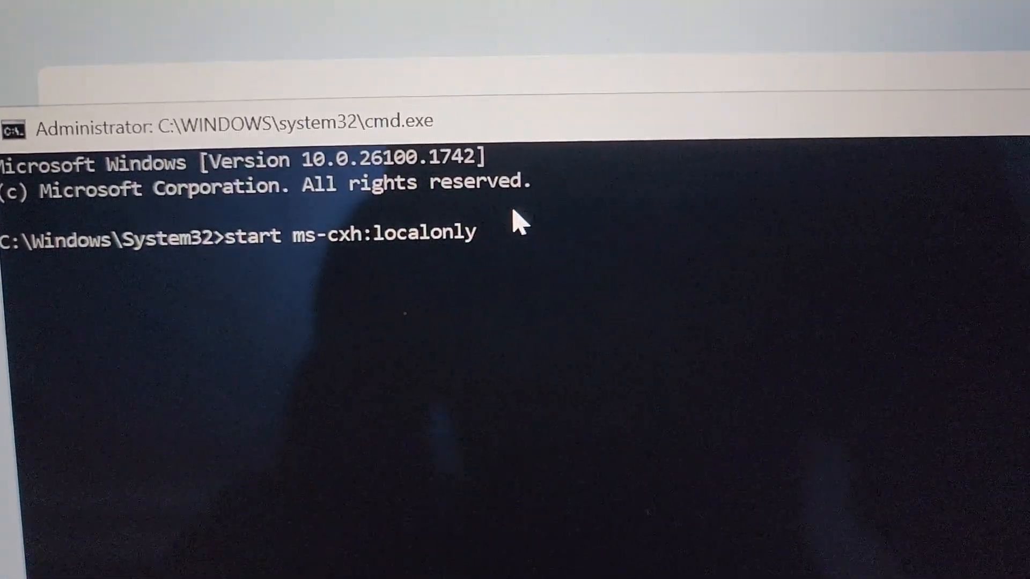
- Run the local-only command so the Create a user for this PC window appears
{"action": "key", "text": "enter"}
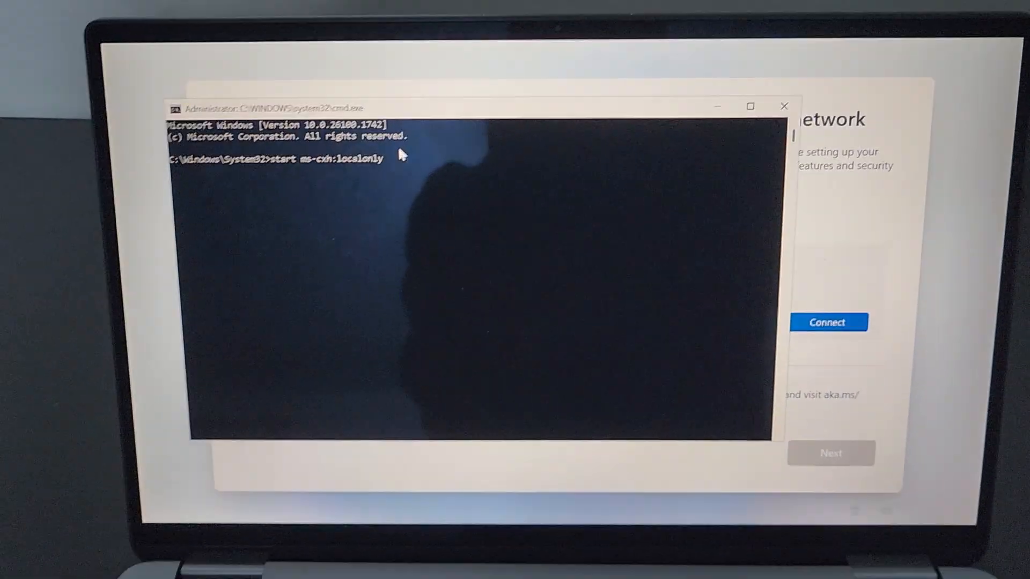
{"action": "key", "text": "enter"}
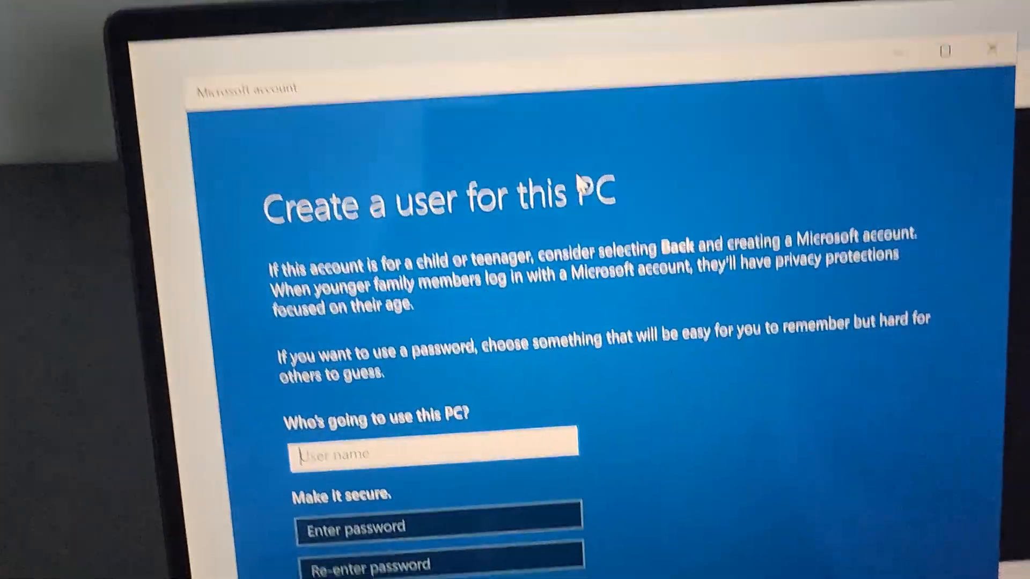
- Create local user DELL with empty password fields and continue to privacy settings
{"action": "left_click", "coordinate": [434, 452]}
{"action": "type", "text": "D"}
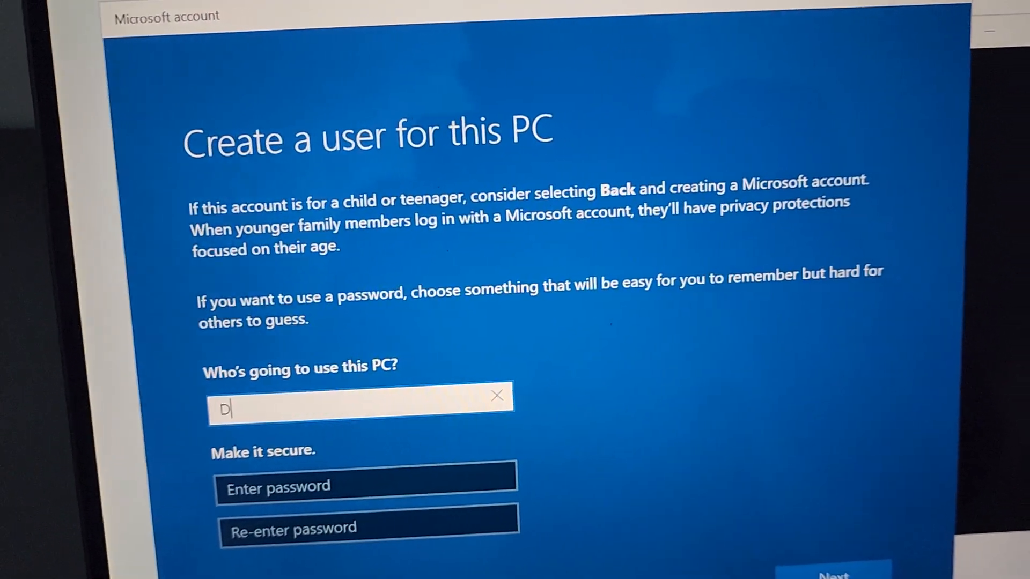
{"action": "type", "text": "ELL"}
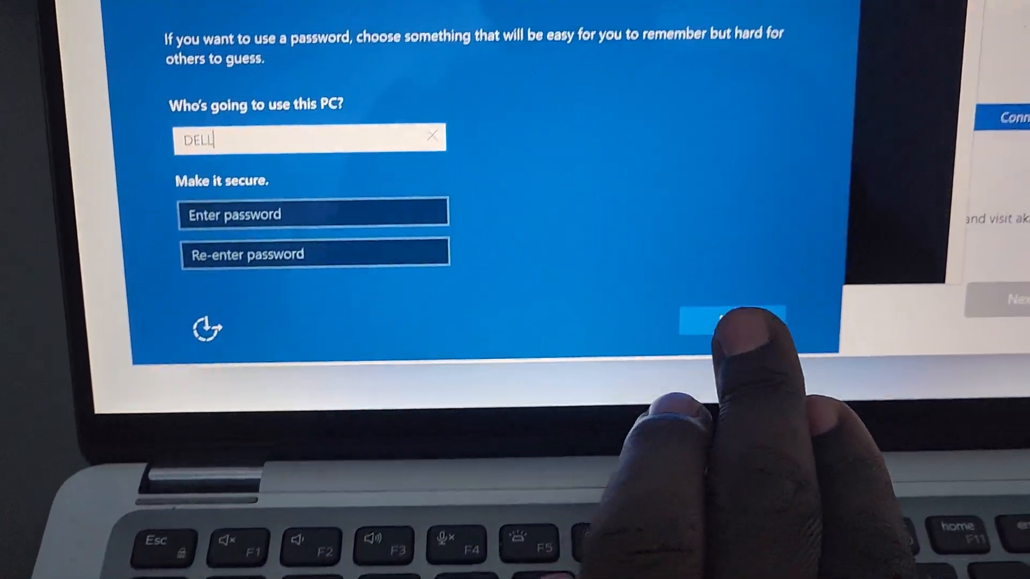
{"action": "left_click", "coordinate": [729, 318]}
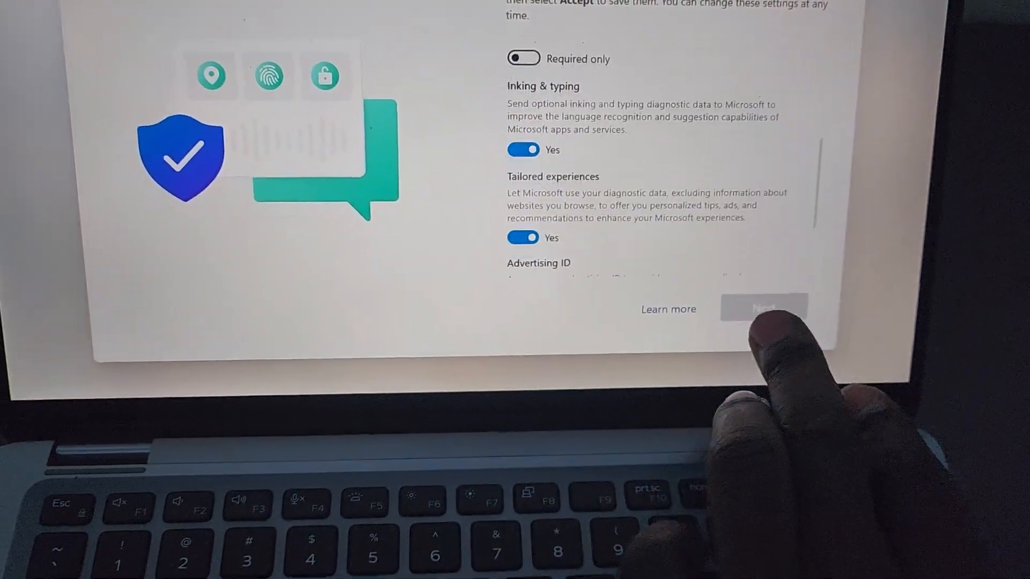
- Accept the default privacy settings and let setup load its next step
{"action": "left_click", "coordinate": [764, 309]}
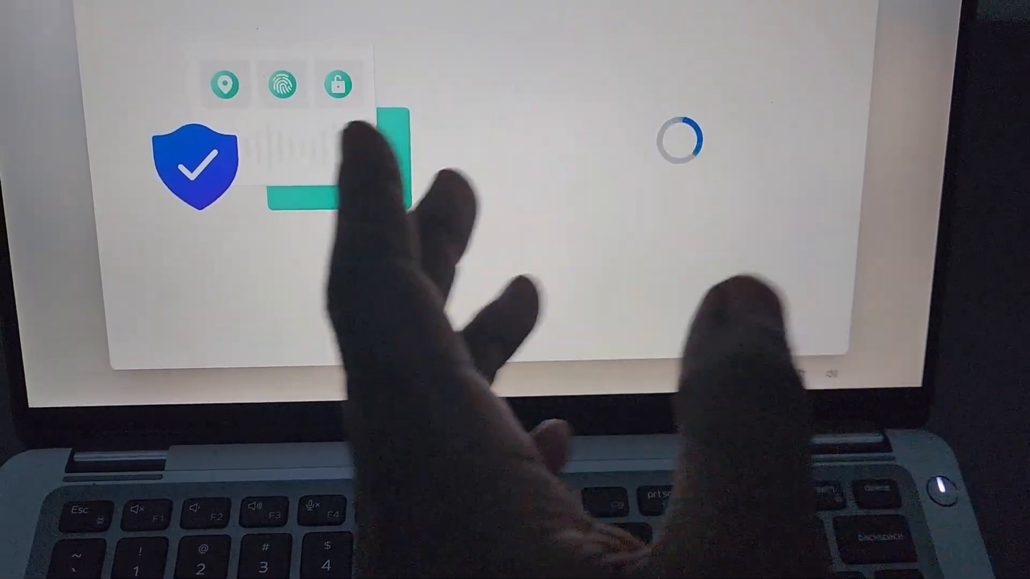